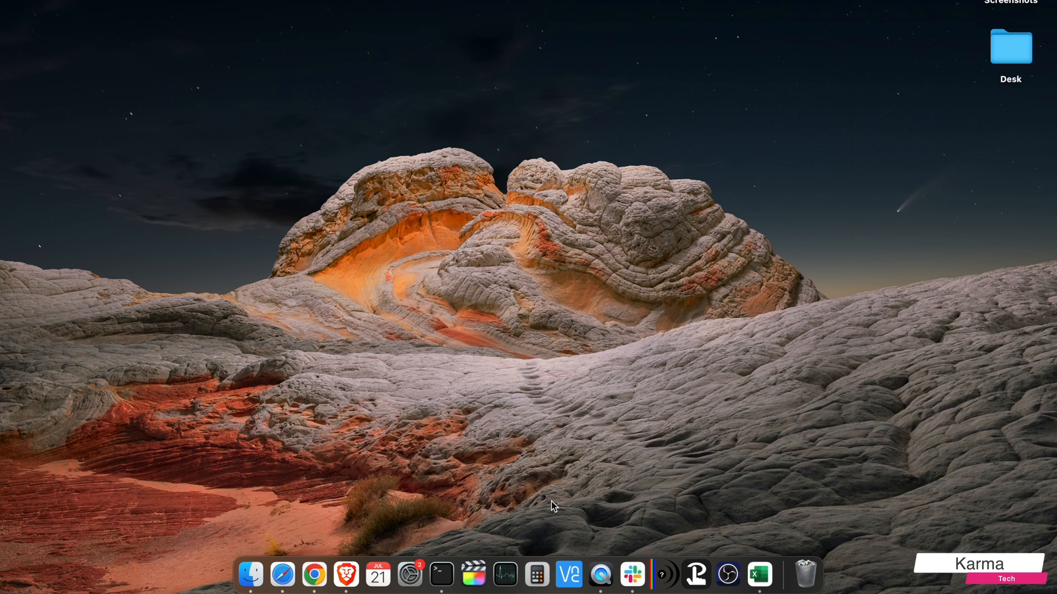
Bring up Spotlight and launch System Preferences from the Dock.
key(cmd+space)
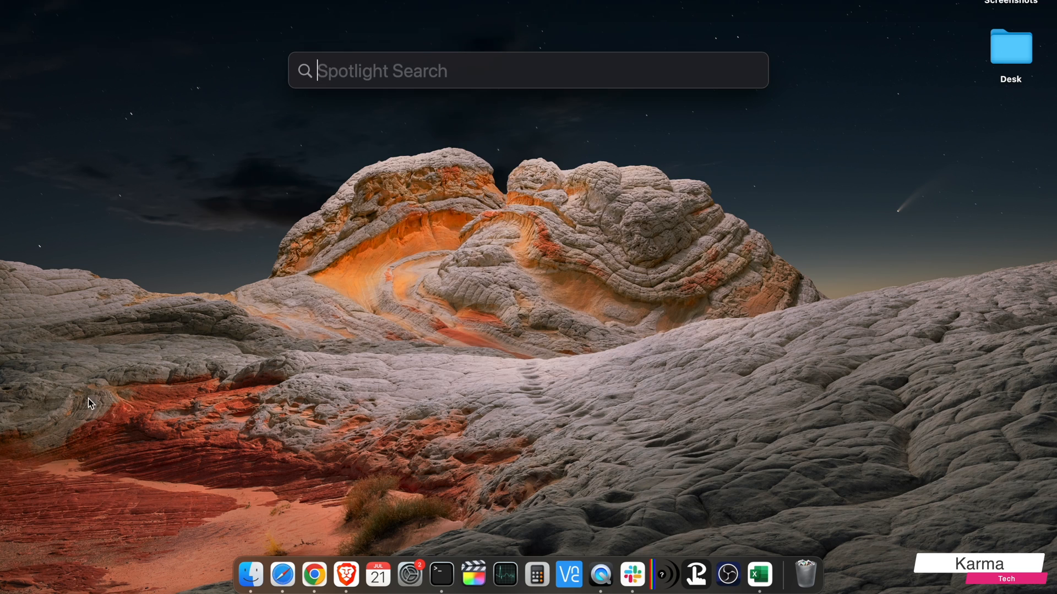
click(21, 13)
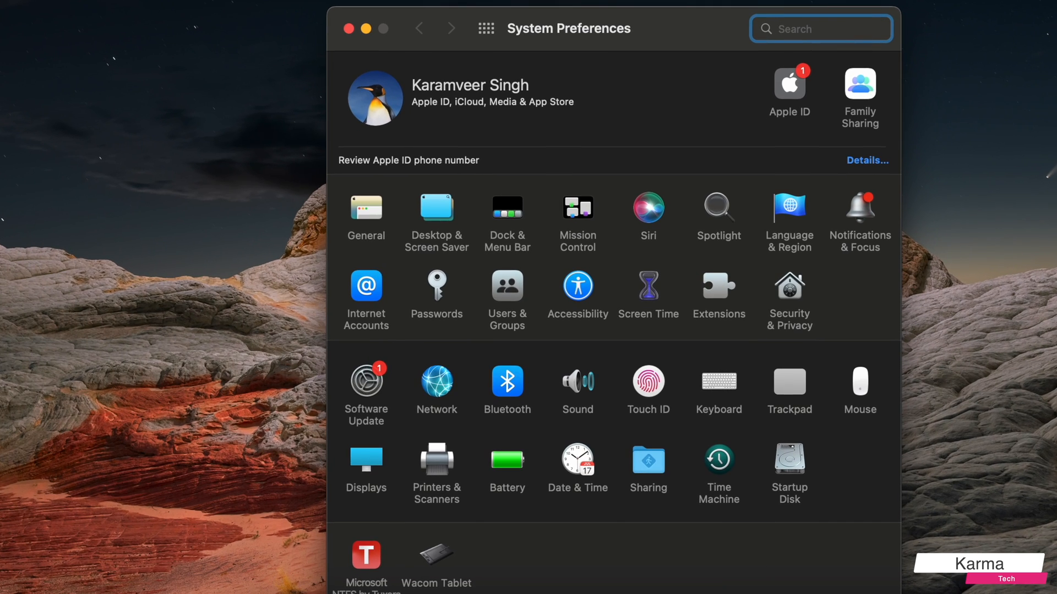
Search System Preferences for "display" and open the Displays pane.
text(display)
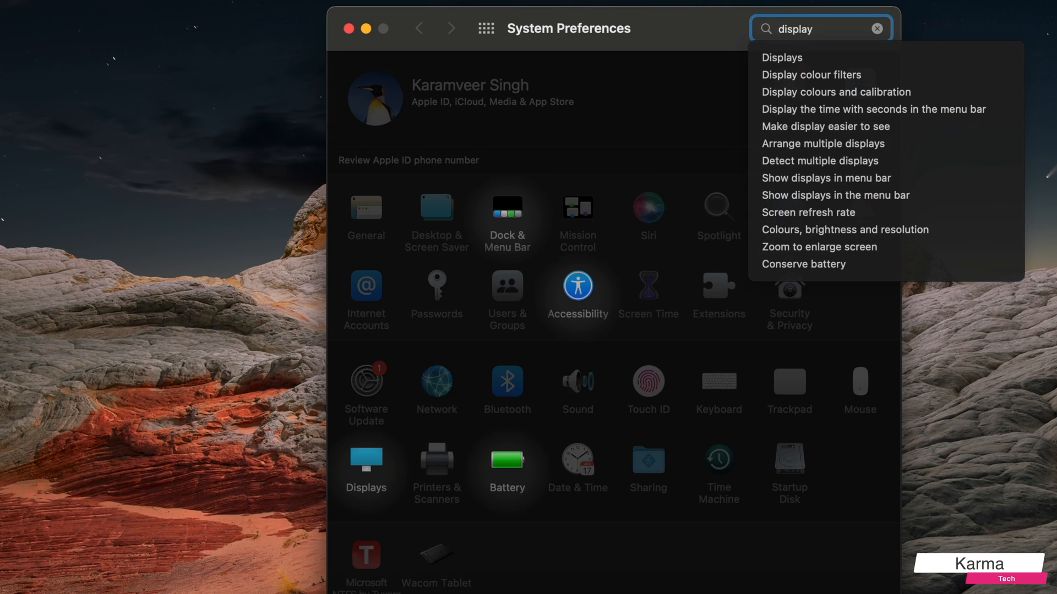
mouse_move(373, 525)
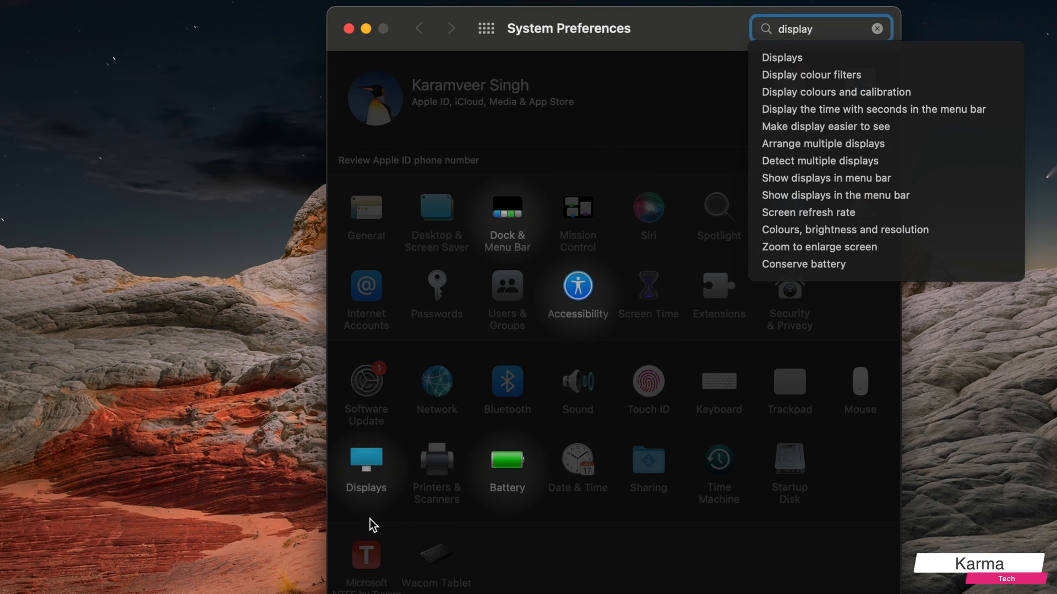
click(366, 462)
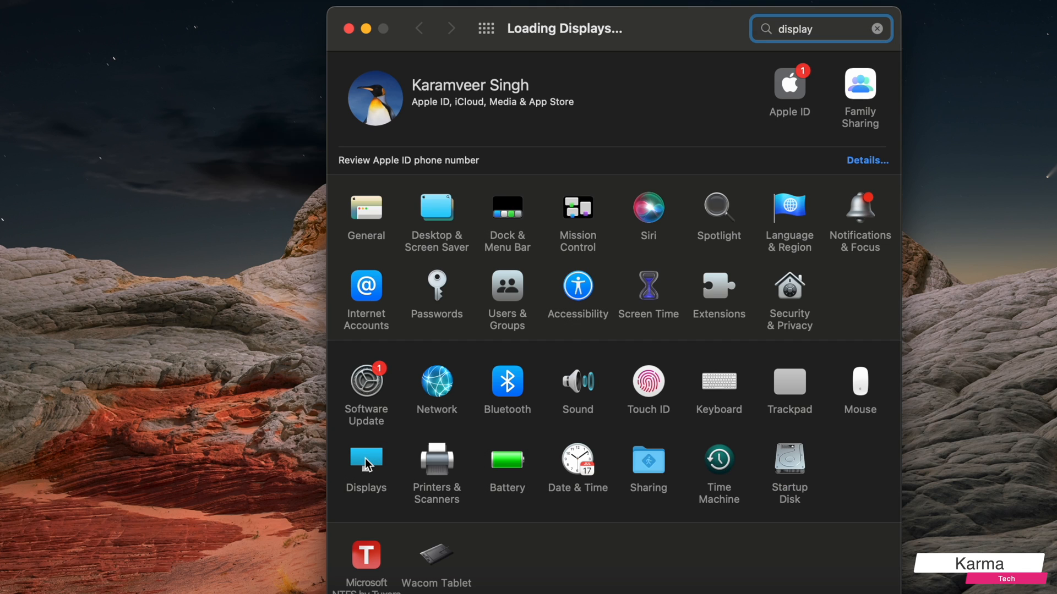
click(366, 461)
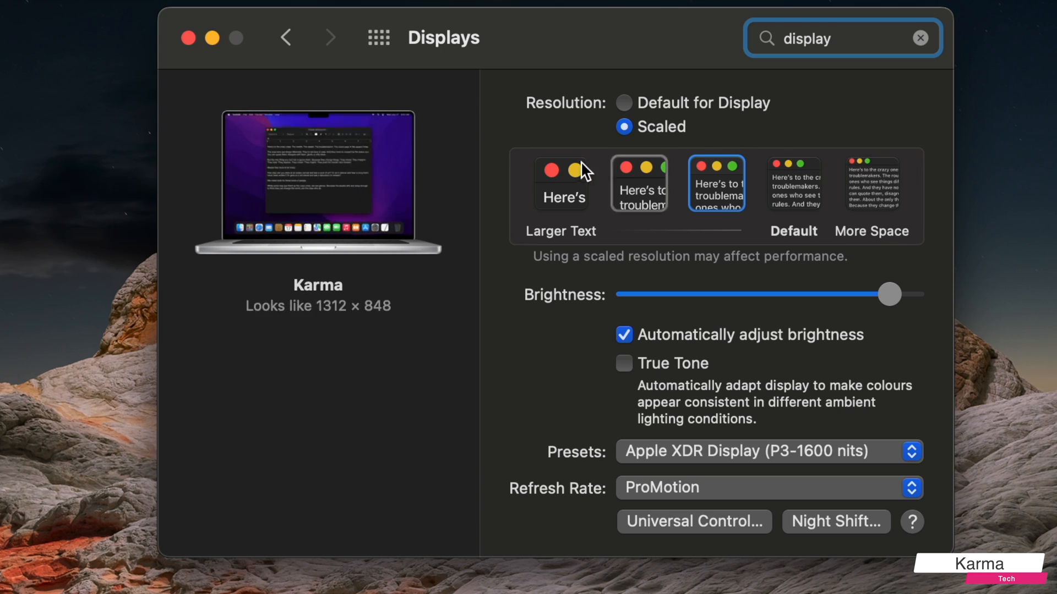
click(717, 183)
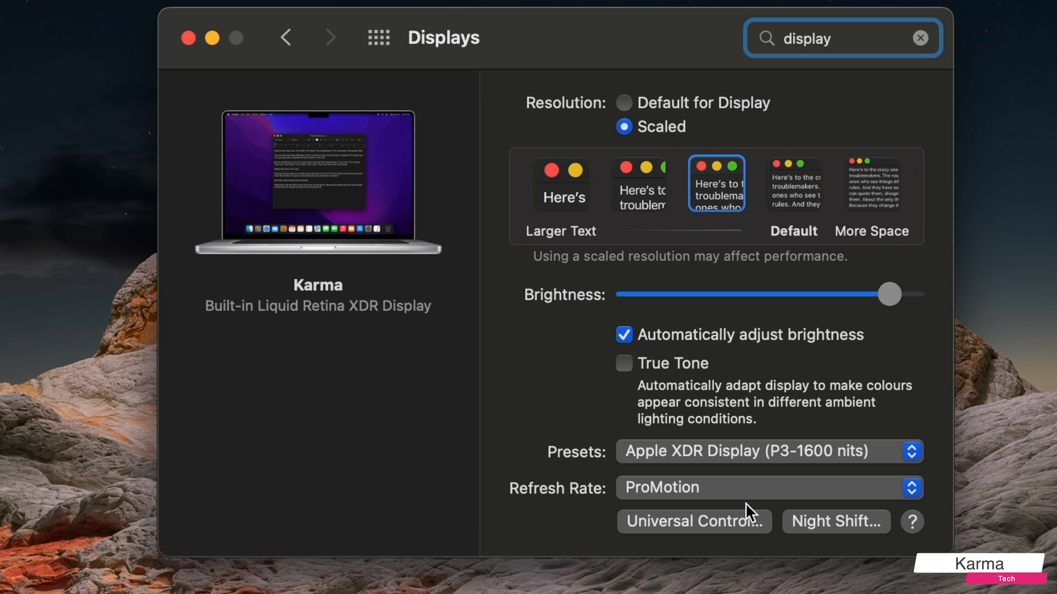
mouse_move(621, 504)
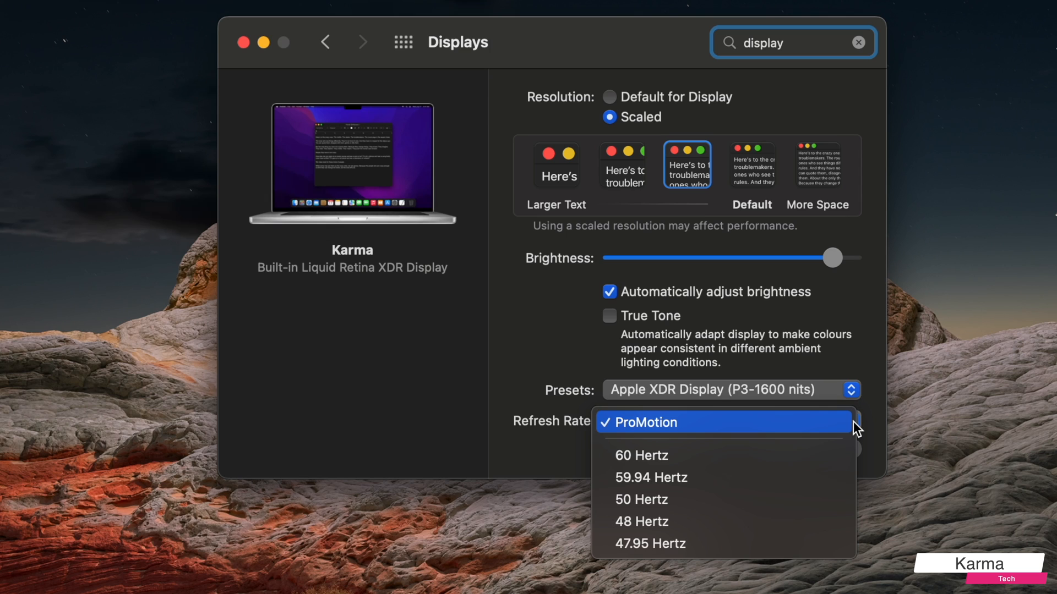
mouse_move(651, 499)
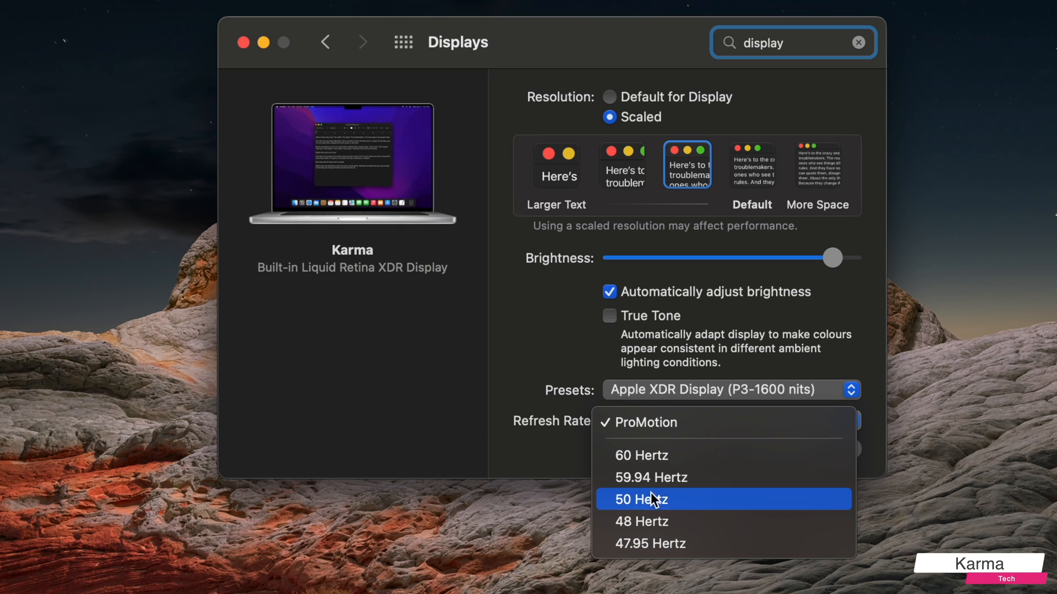
mouse_move(655, 457)
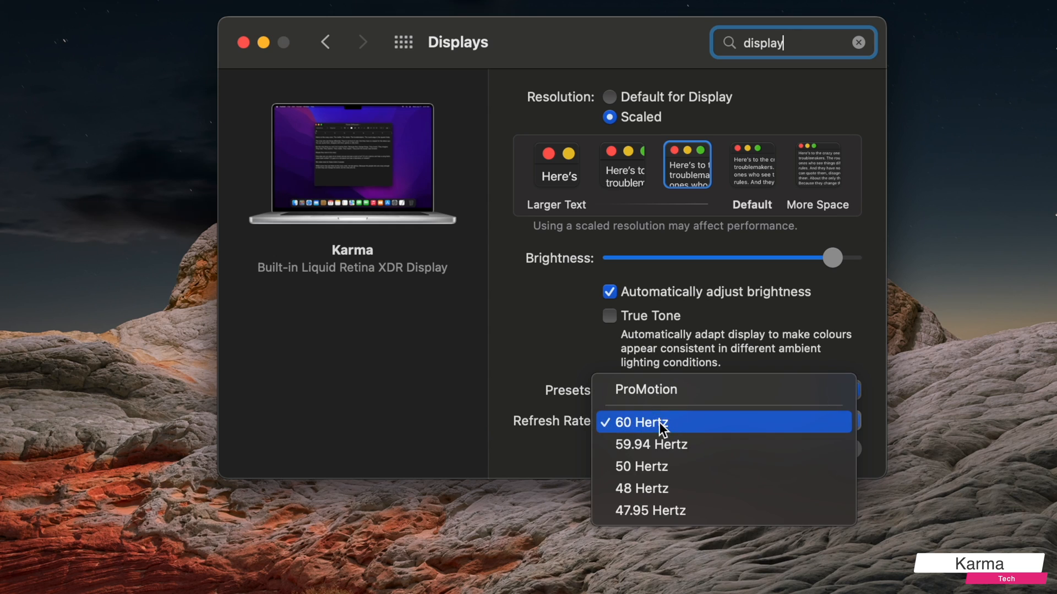
Switch the refresh rate to 50 Hertz, then restore ProMotion.
click(640, 466)
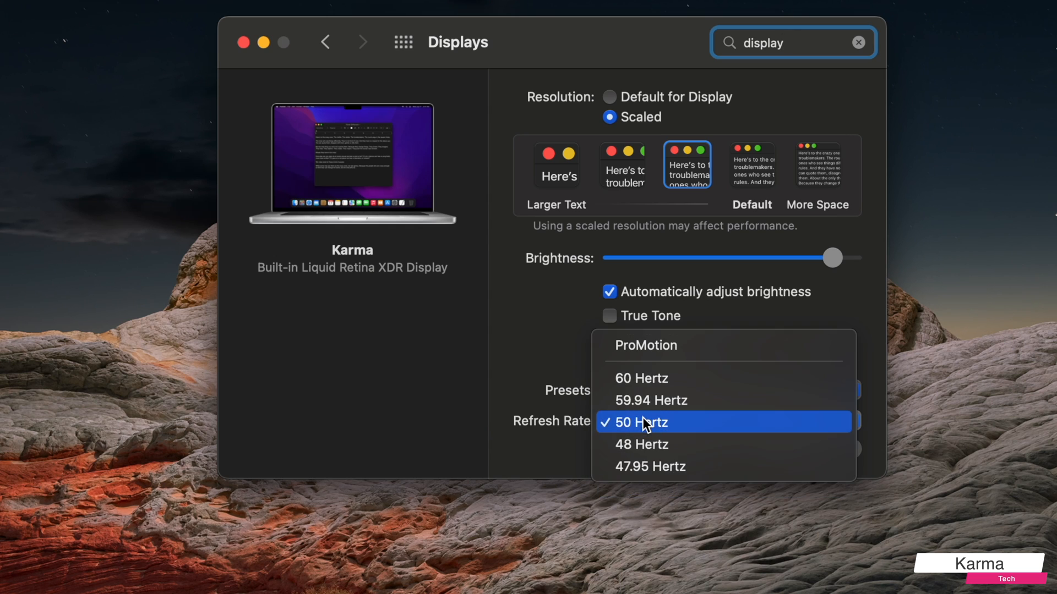
mouse_move(657, 344)
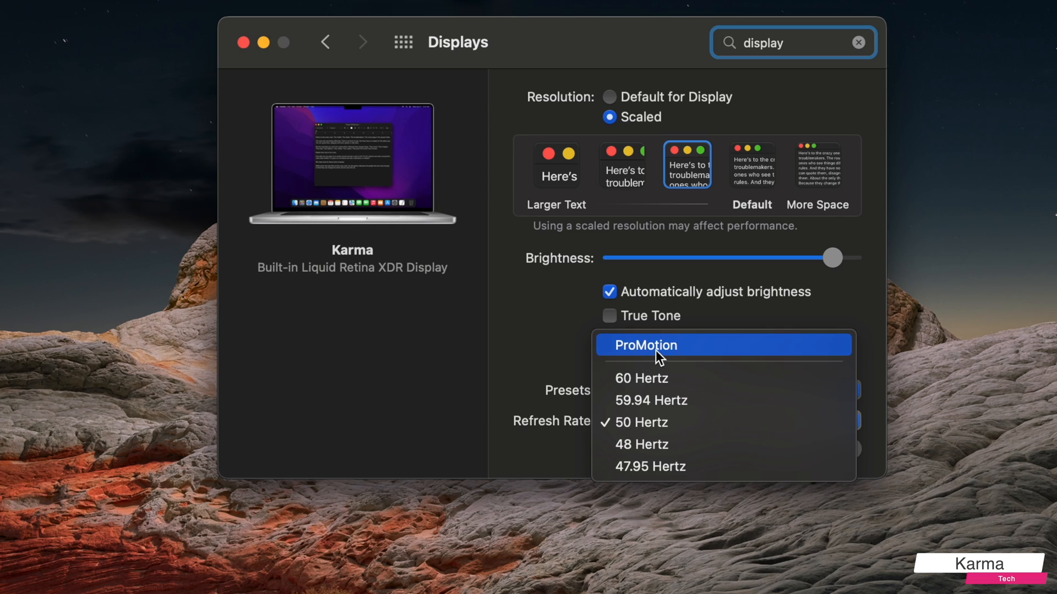
click(644, 345)
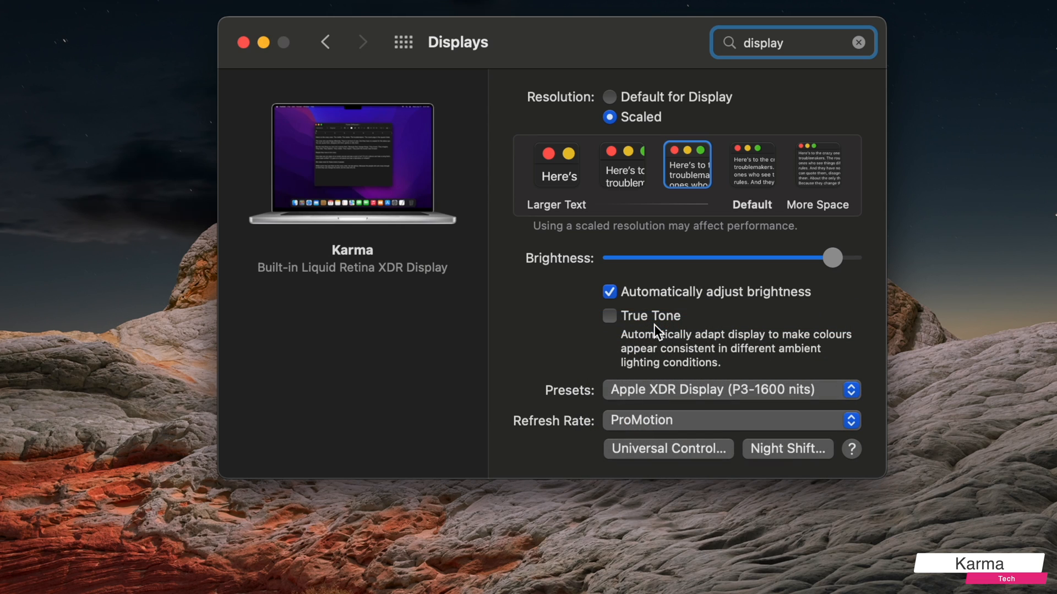
mouse_move(885, 435)
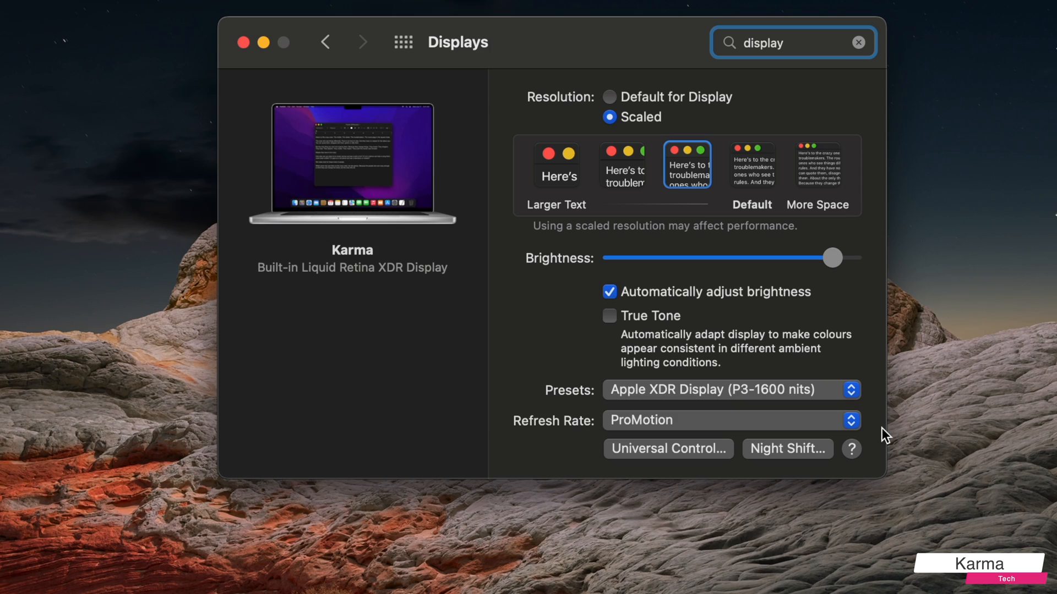
mouse_move(375, 146)
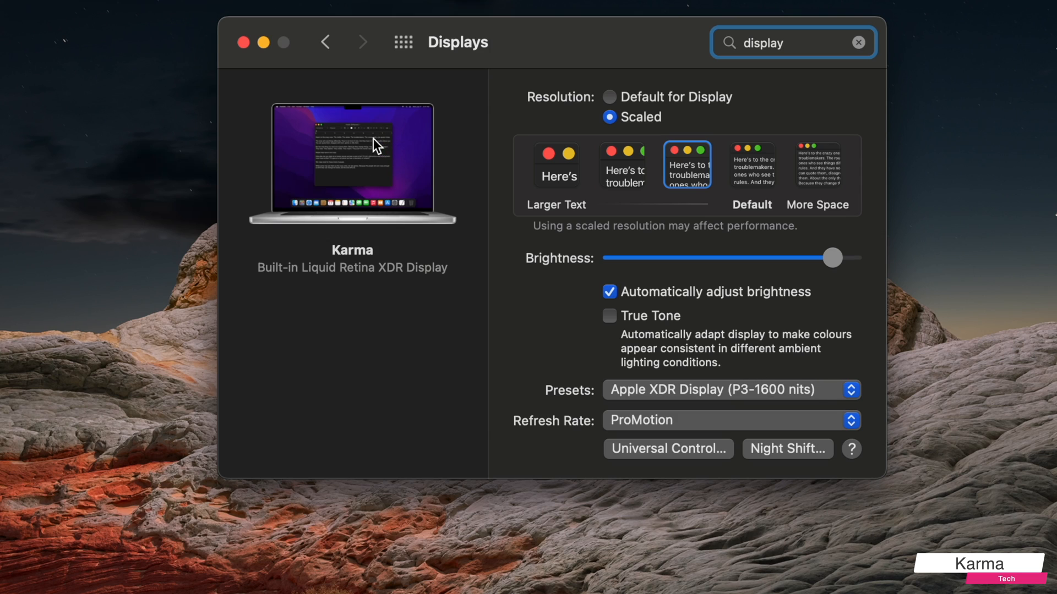
mouse_move(495, 285)
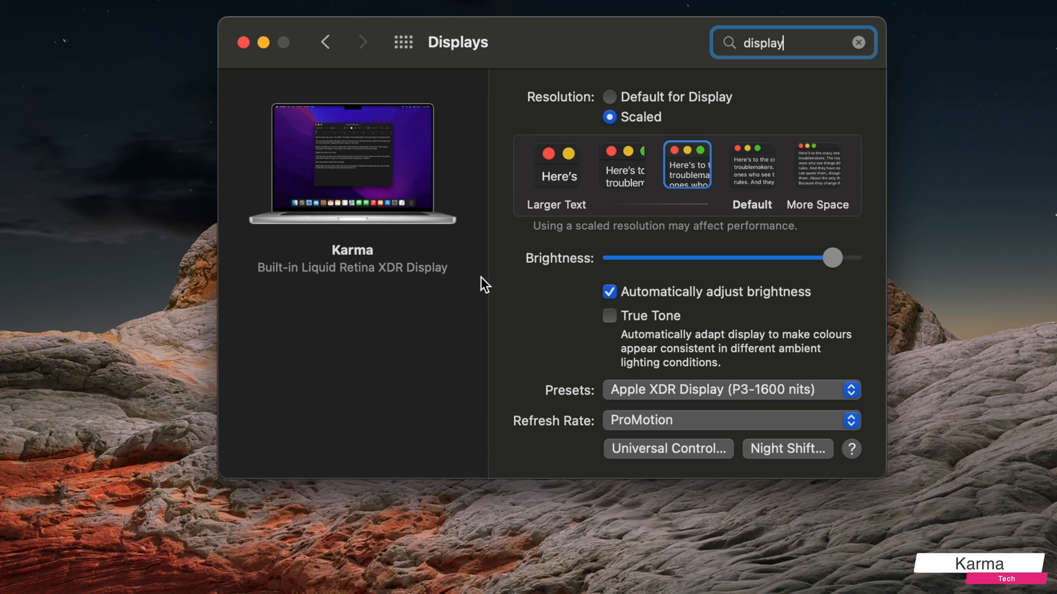
mouse_move(639, 430)
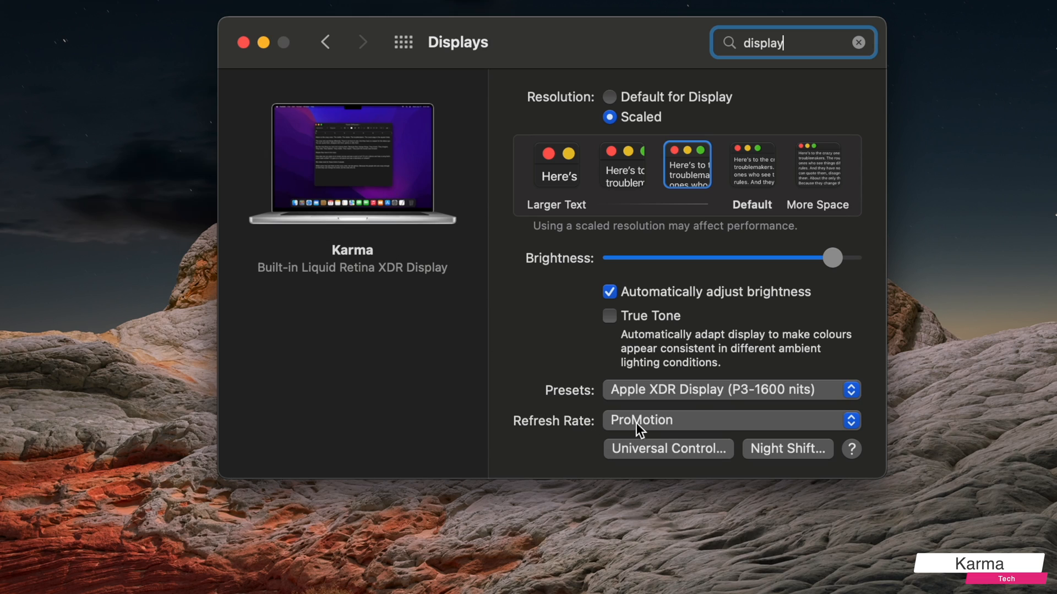
Open the Refresh Rate pop-up to confirm ProMotion is still checked.
click(728, 420)
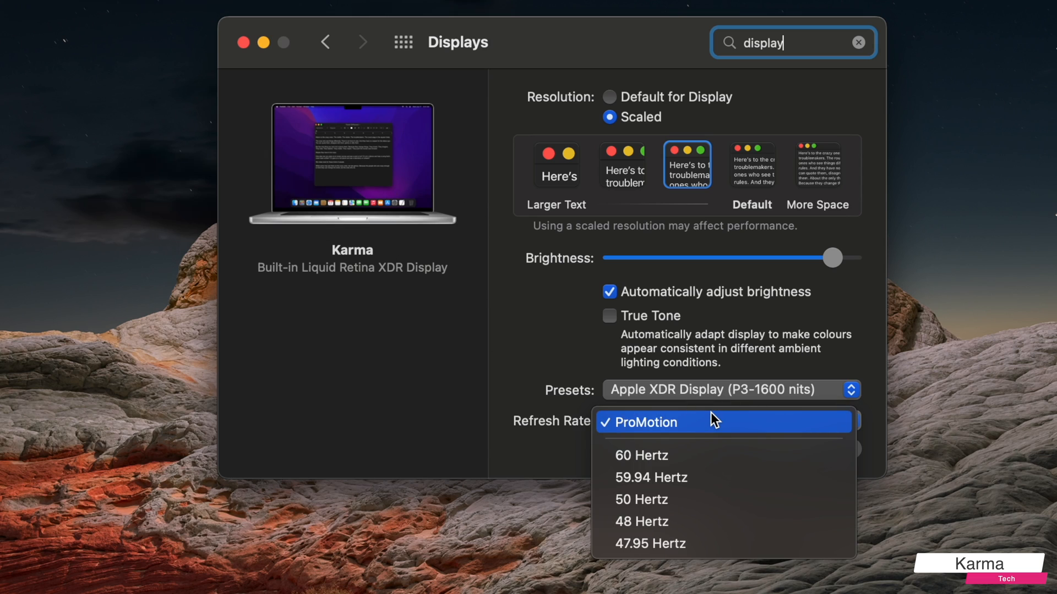